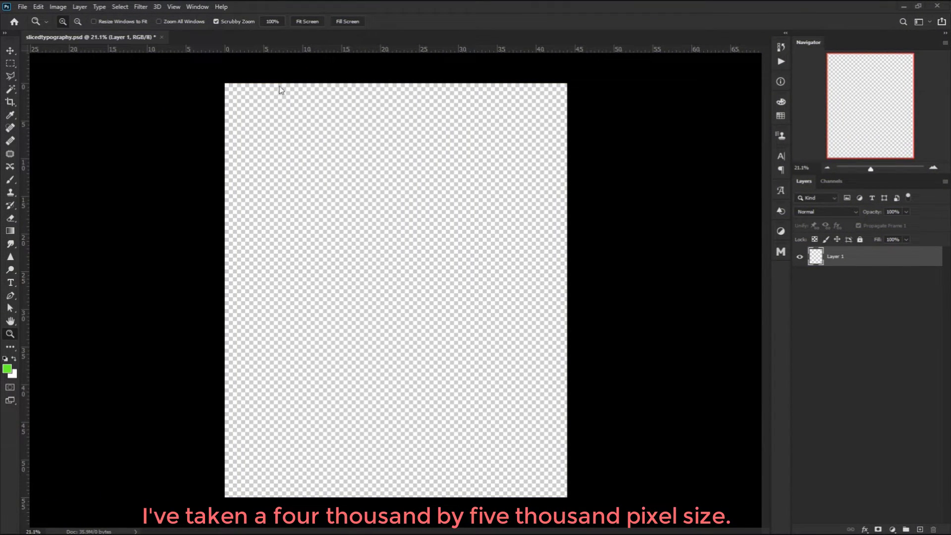
mouse_move(217, 269)
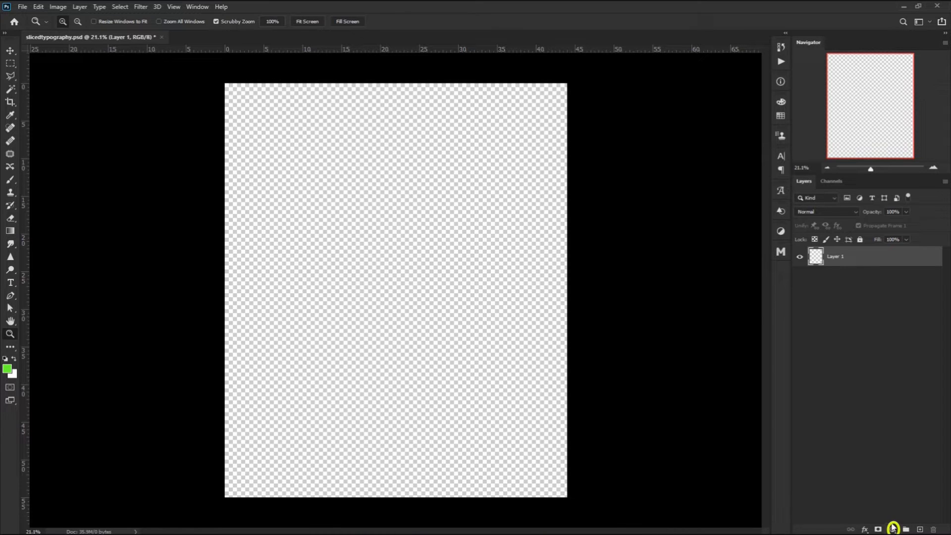
Add a gradient fill layer as the canvas background
left_click(893, 528)
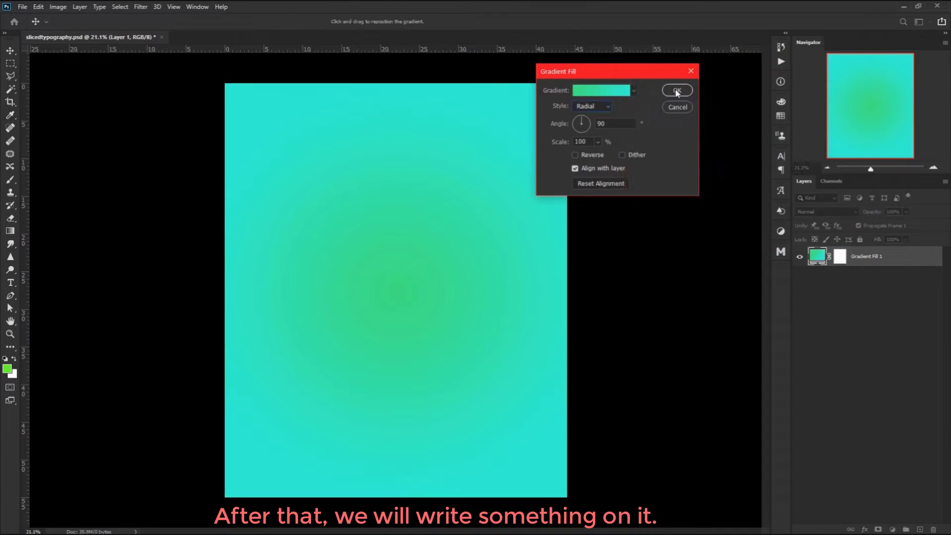
Confirm the radial gradient fill and type the word SLICED in yellow bold
left_click(677, 90)
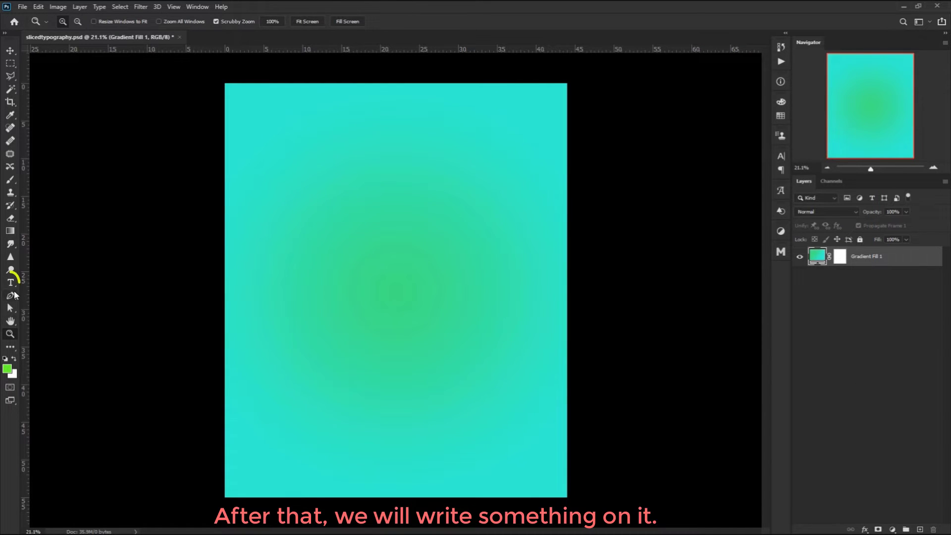
left_click(11, 282)
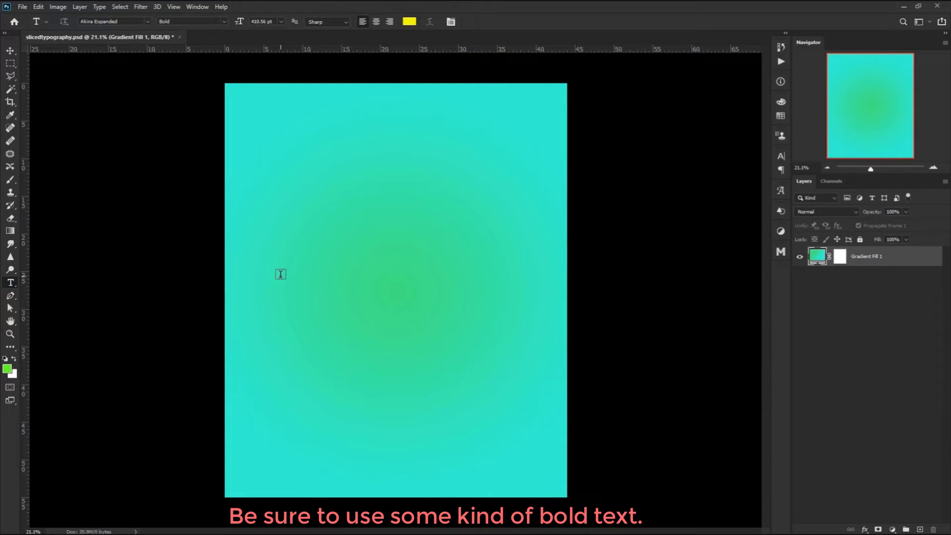
type("LOREM")
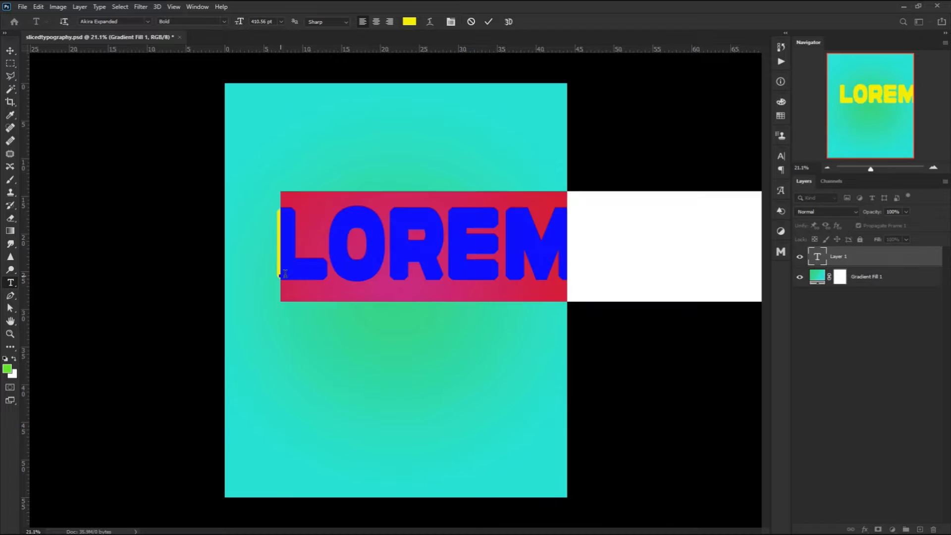
type("SL")
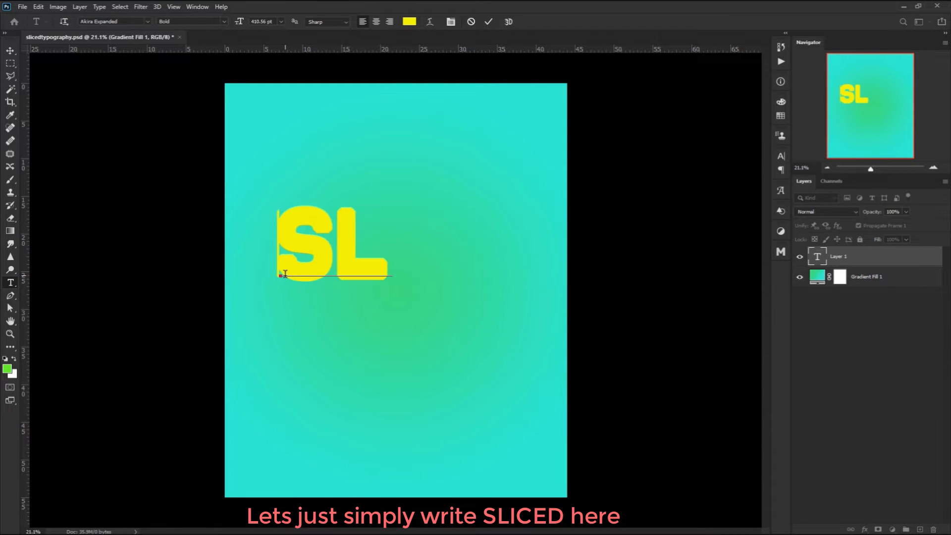
type("ICED")
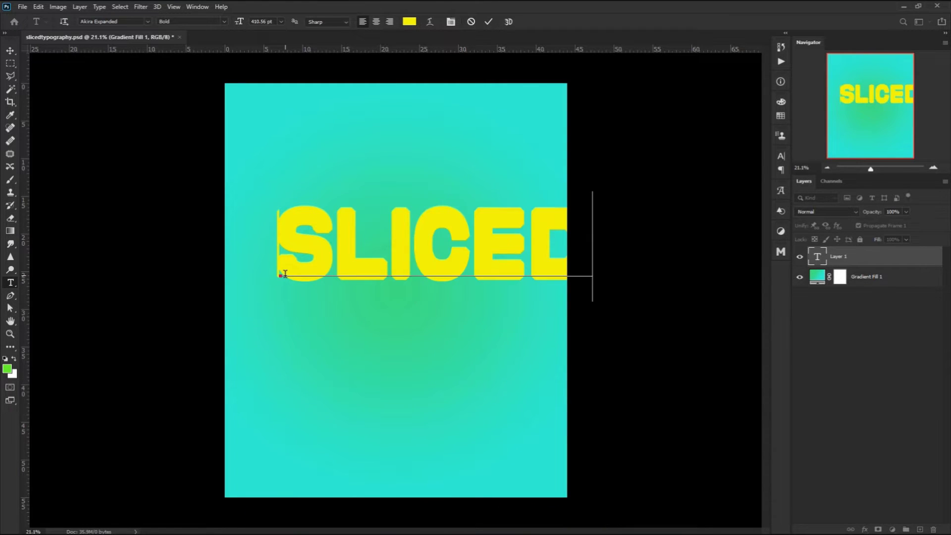
Commit SLICED, then enlarge it and tilt it upward to the right
left_click(488, 22)
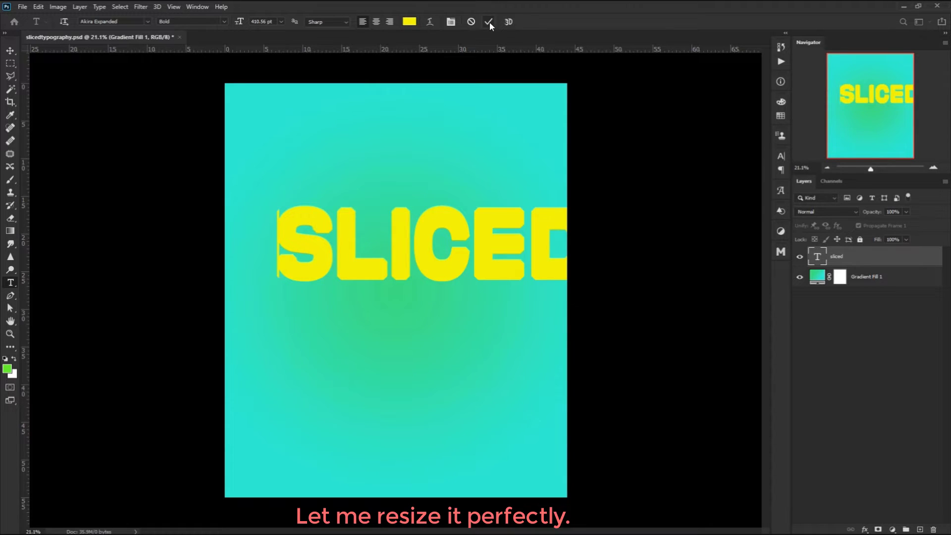
left_click(487, 21)
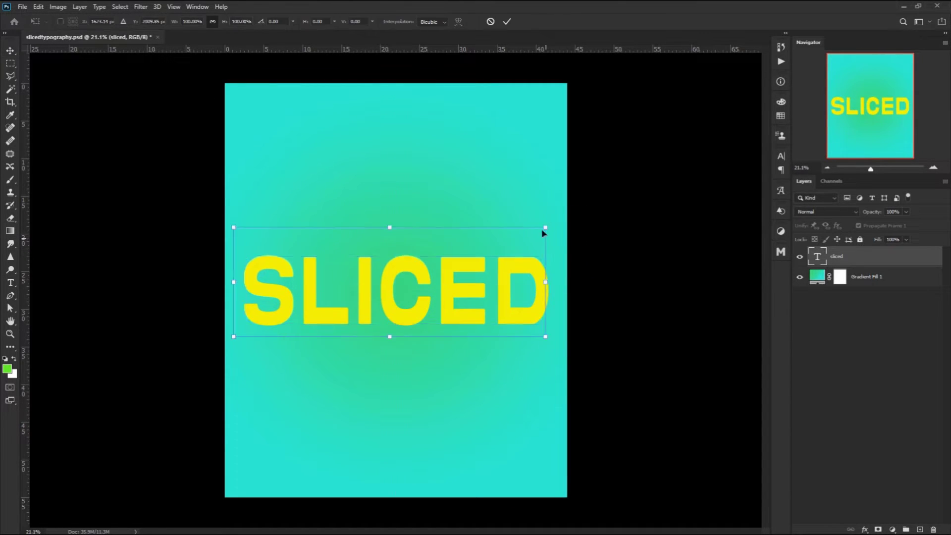
left_click_drag(543, 233, 553, 176)
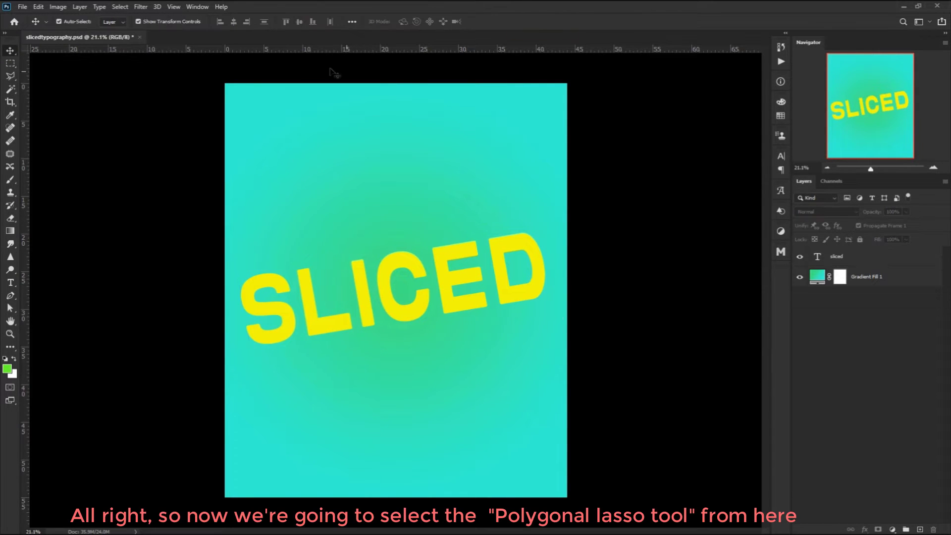
Outline a diagonal band over the top half of SLICED with the Polygonal Lasso
left_click(10, 76)
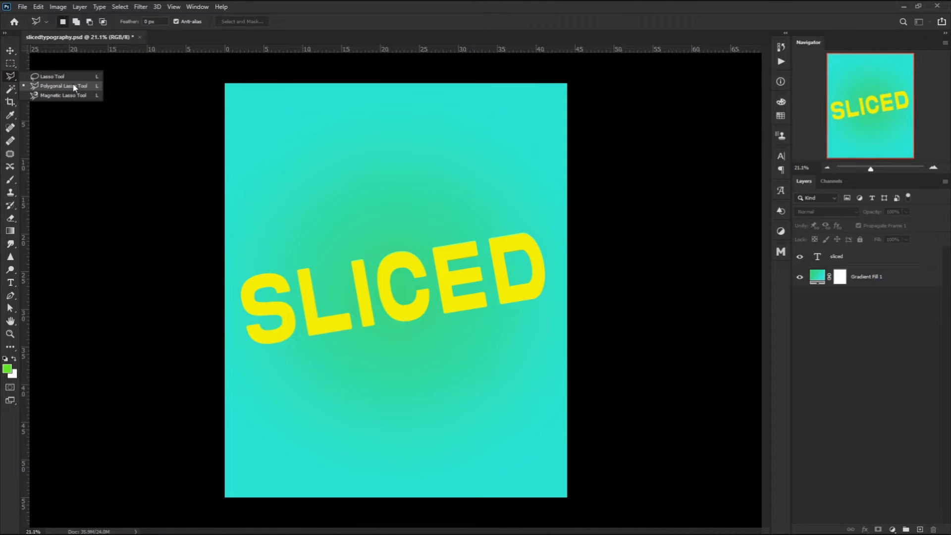
key("l")
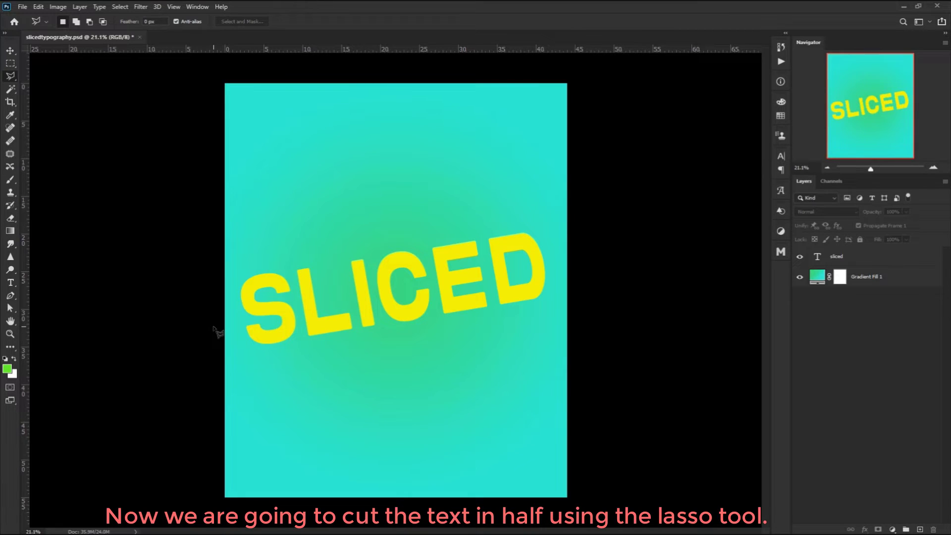
mouse_move(241, 322)
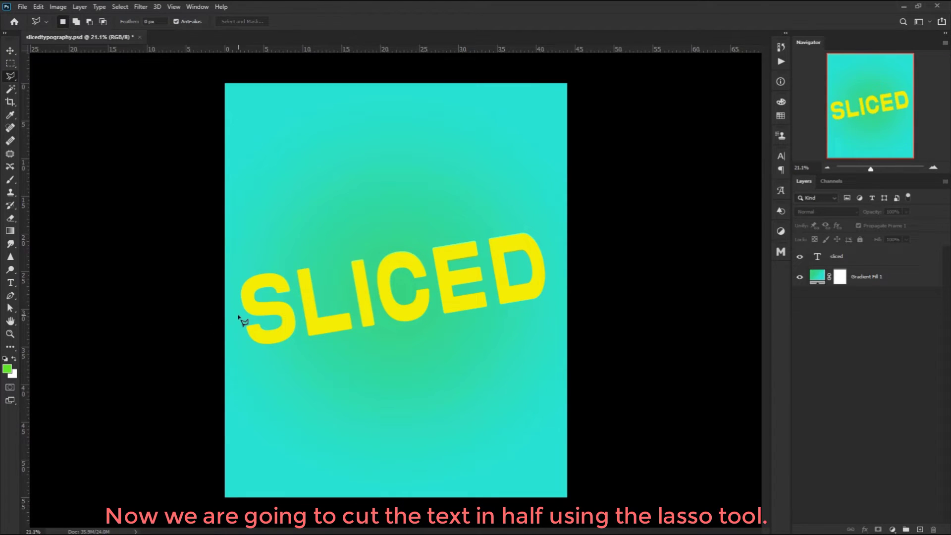
mouse_move(241, 328)
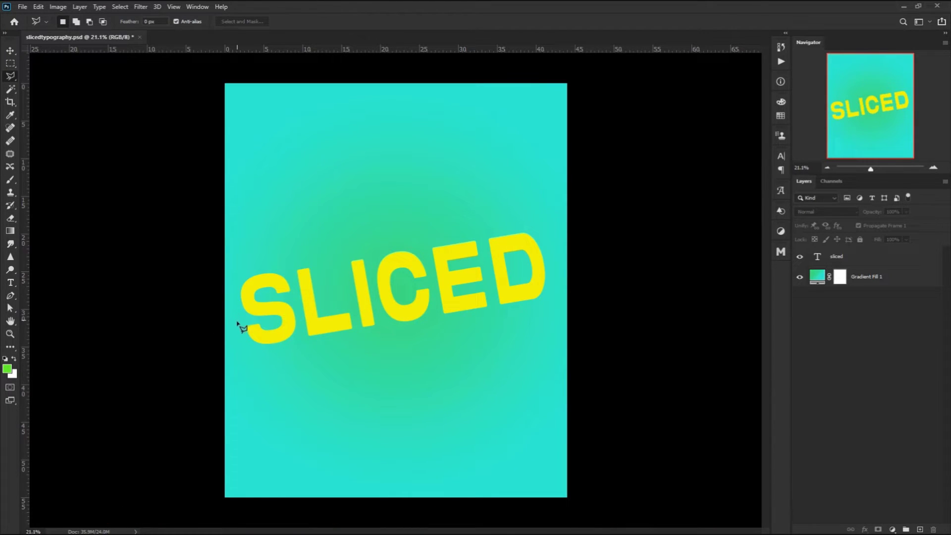
left_click_drag(238, 326, 553, 262)
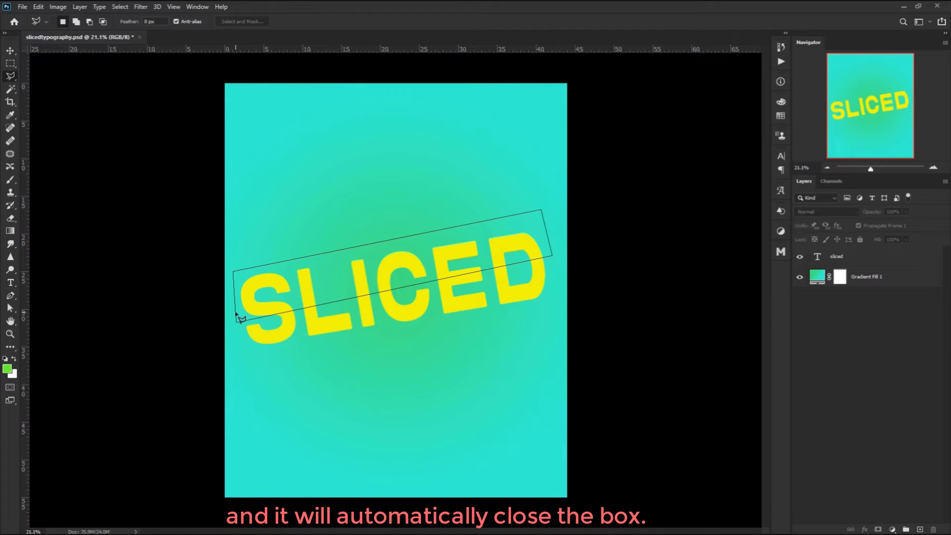
left_click(240, 319)
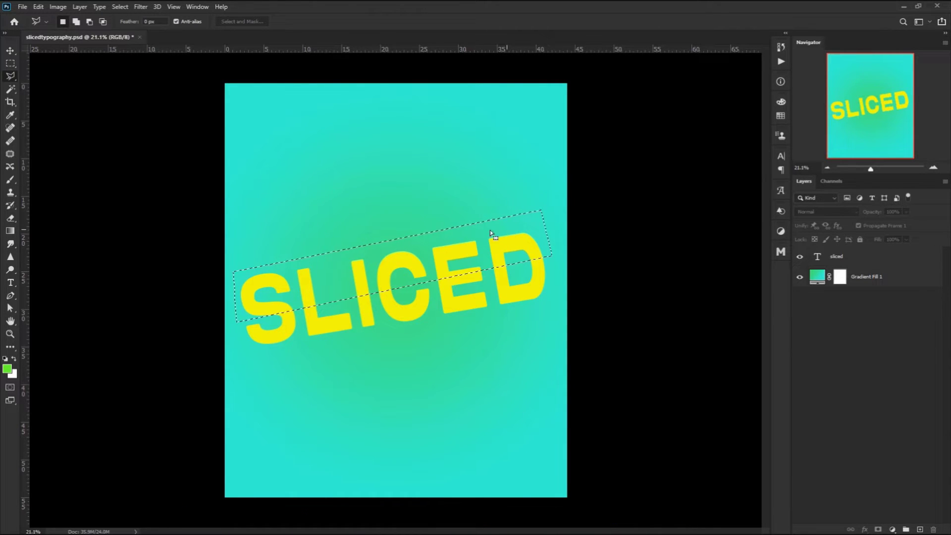
left_click(837, 256)
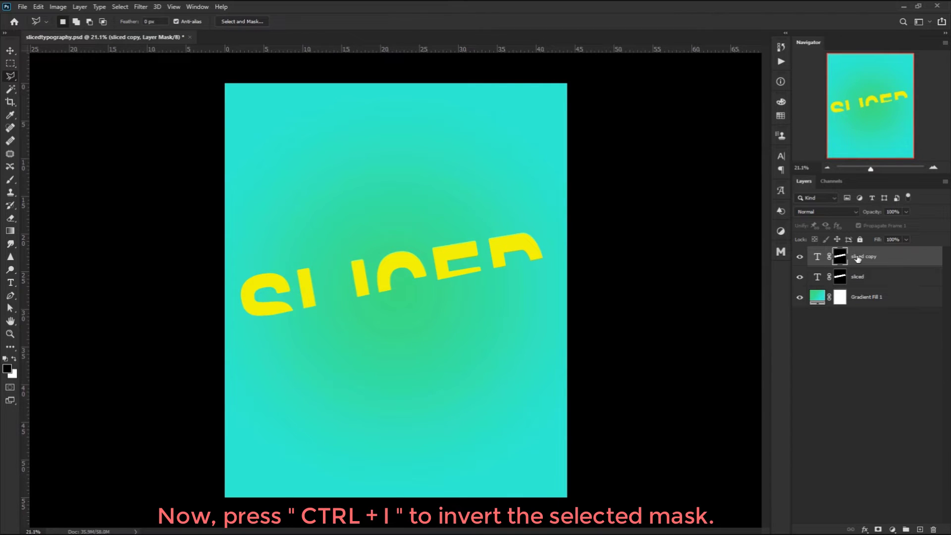
Invert the copy layer's mask so each text layer shows the opposite half
key("ctrl+i")
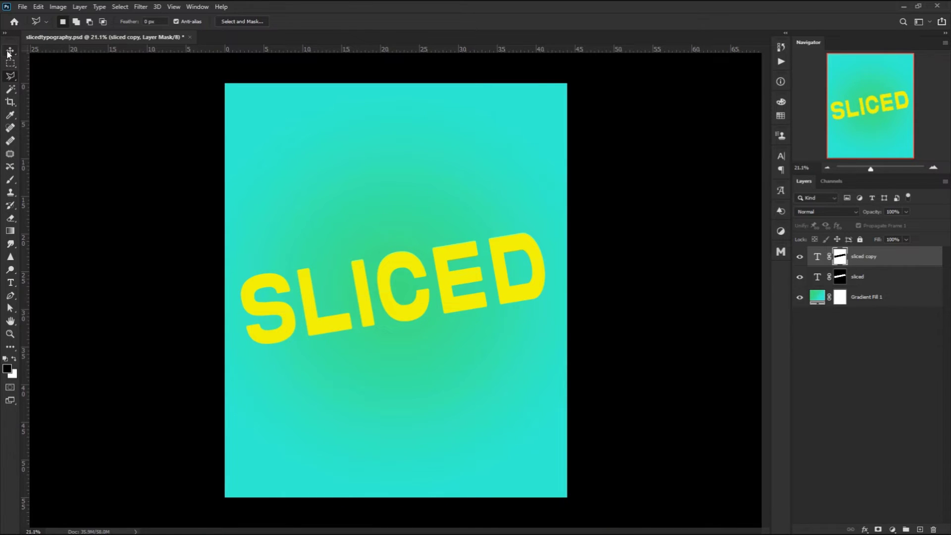
left_click(10, 51)
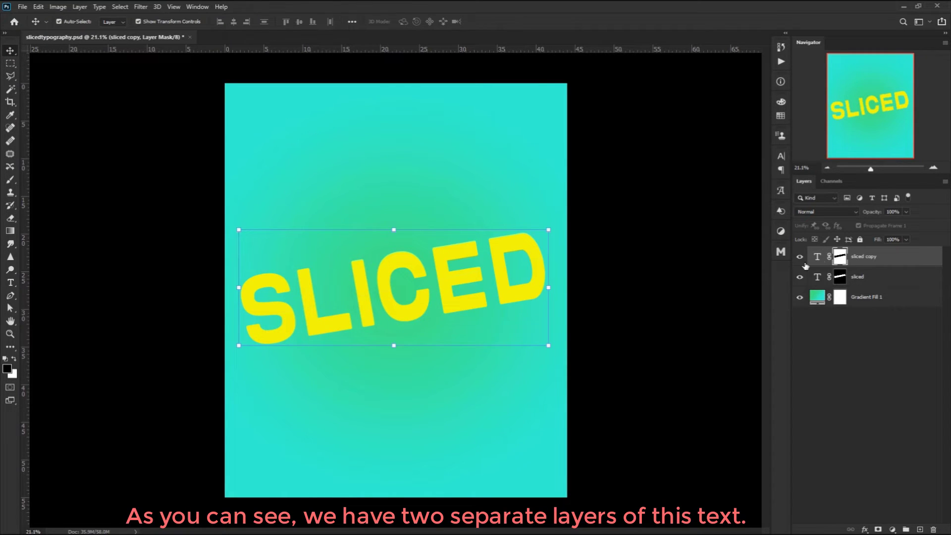
left_click(800, 276)
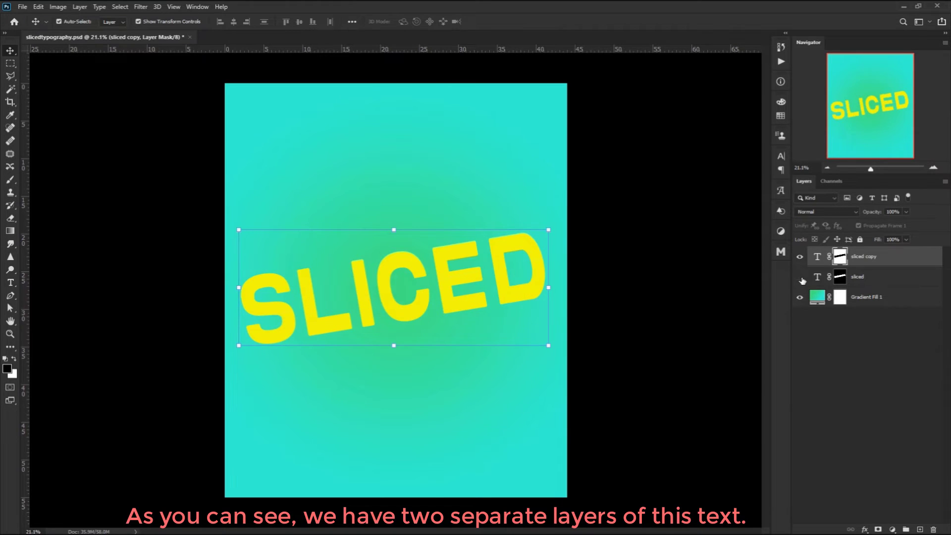
left_click(800, 276)
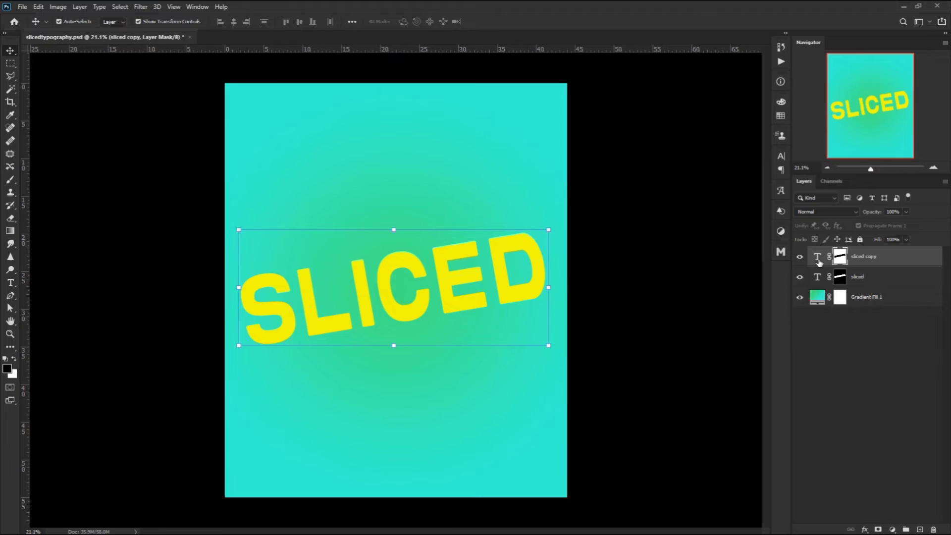
left_click(857, 276)
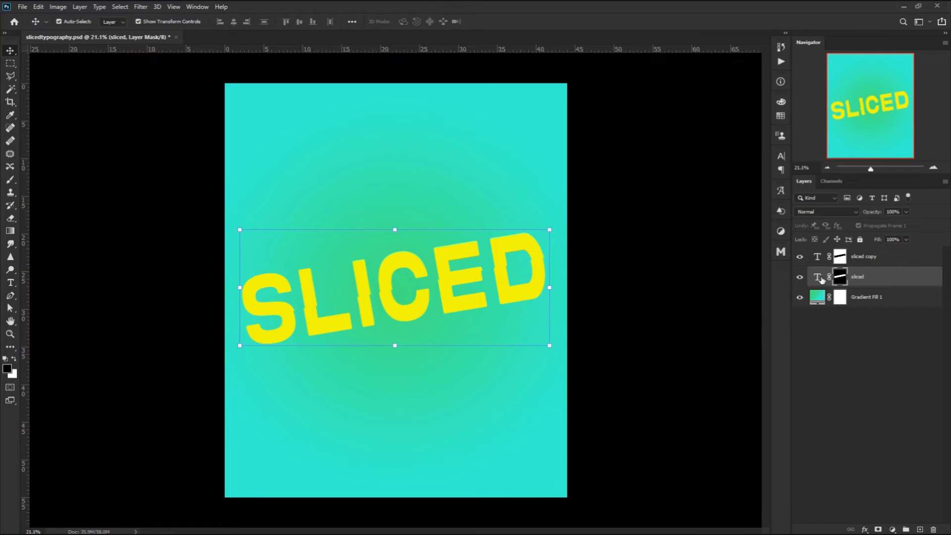
Select the other half of the word in the Layers panel
left_click(864, 256)
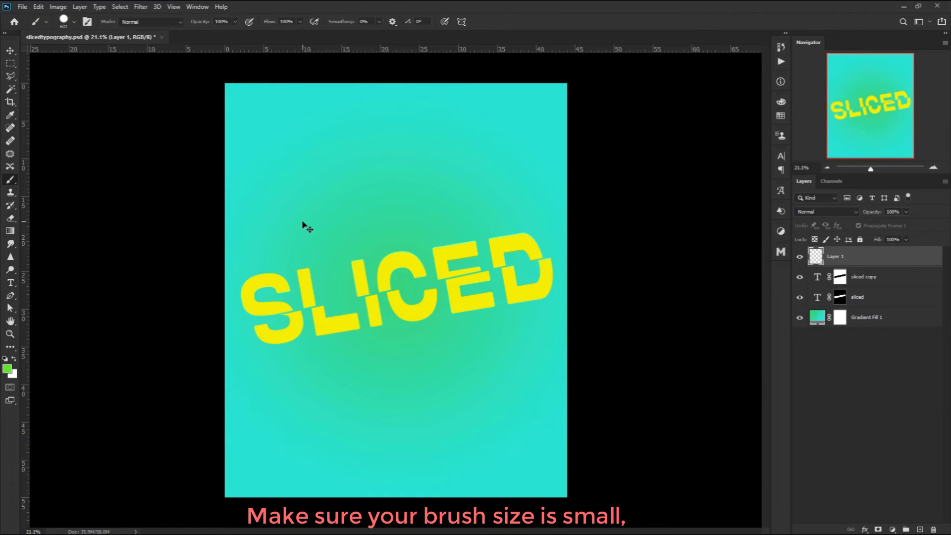
Paint a small 40%-opacity brush stroke along the cut on the new layer, using the copy's mask selection
left_click(74, 21)
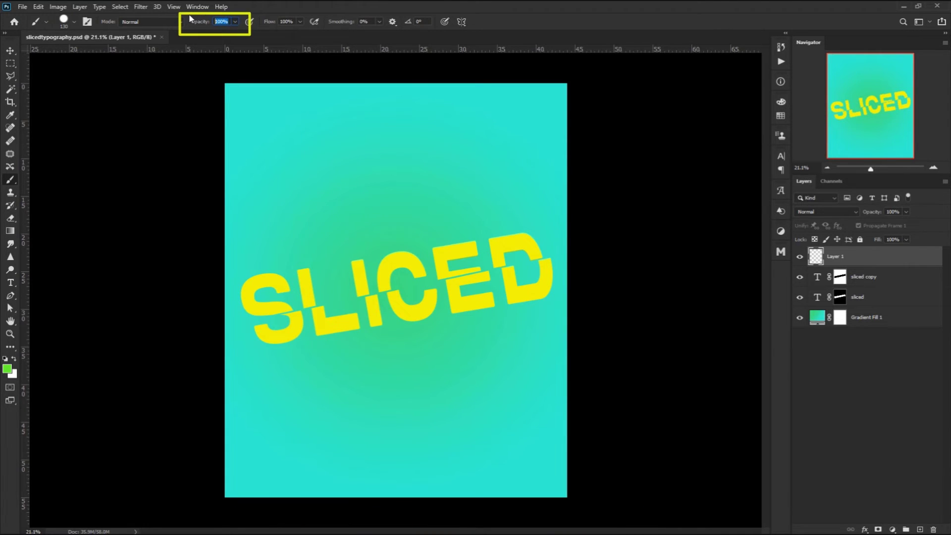
type("40")
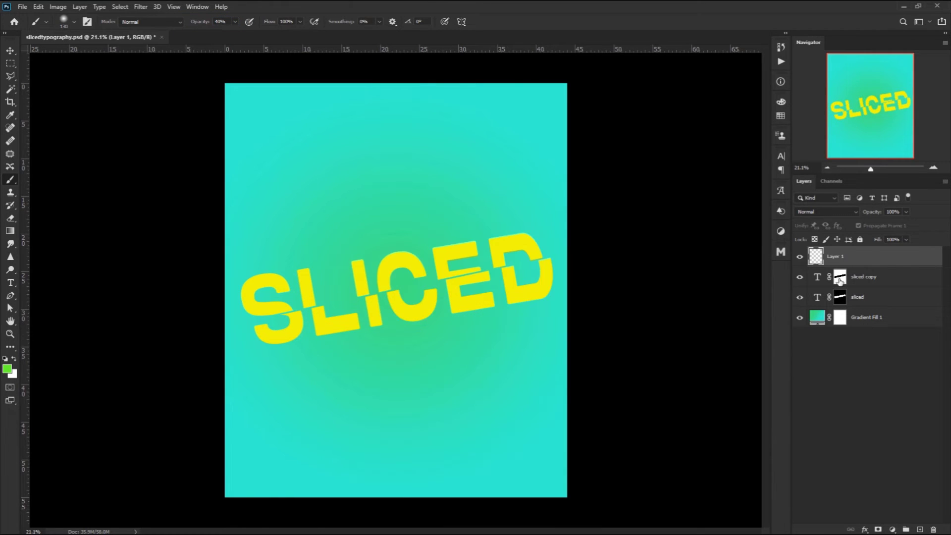
left_click(839, 277)
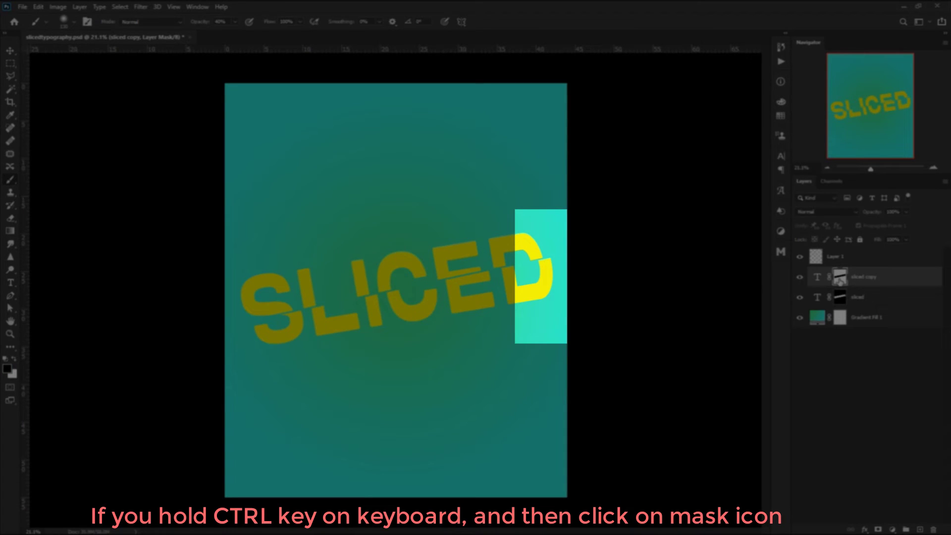
left_click(840, 276)
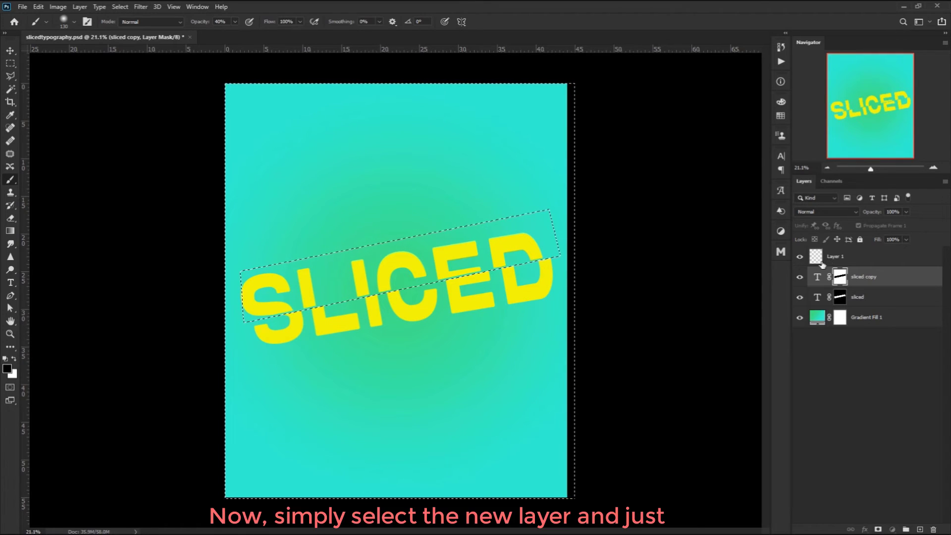
left_click(838, 256)
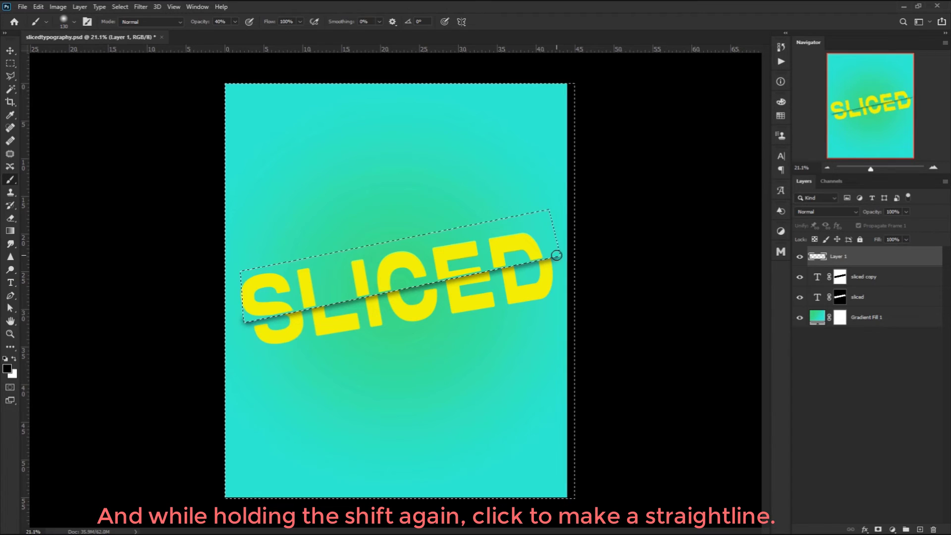
left_click(265, 315)
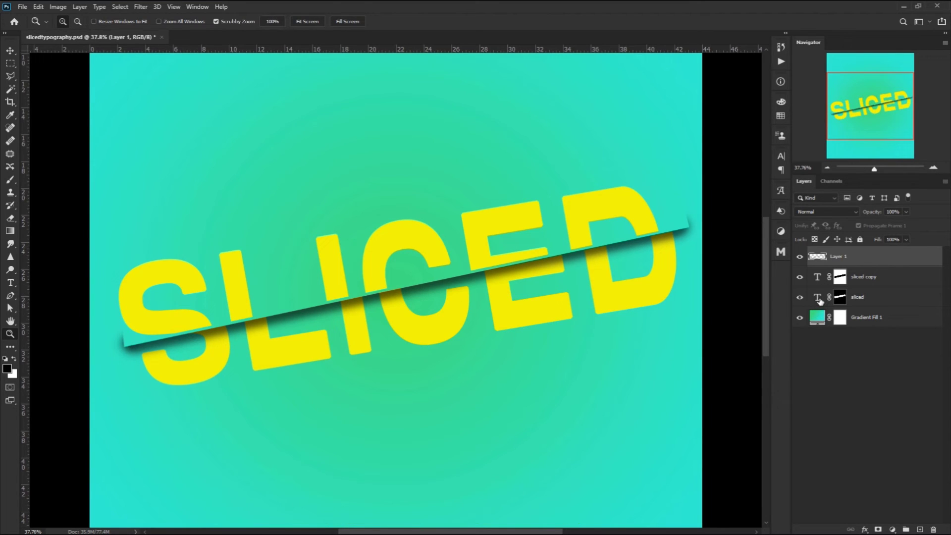
Open the Gradient Fill 1 settings and switch its style to Angle
left_click(857, 296)
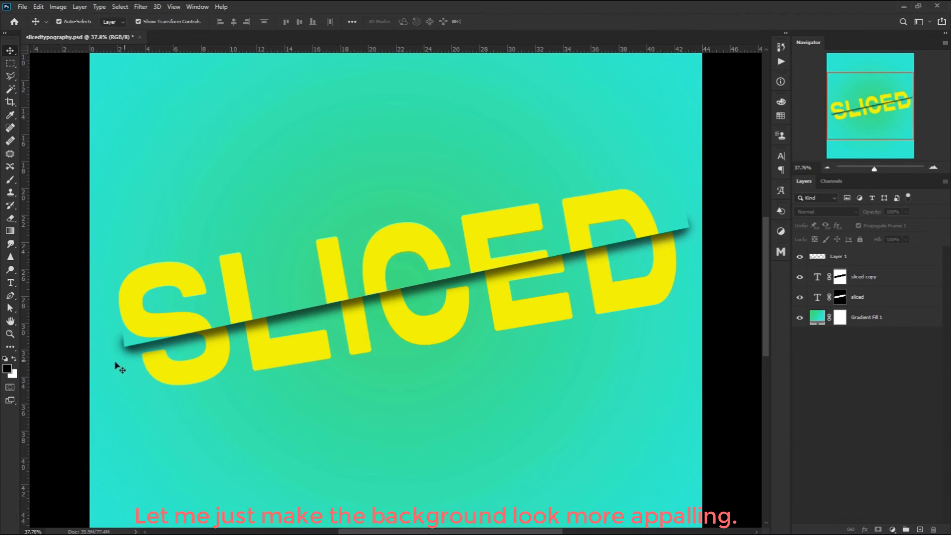
double_click(817, 316)
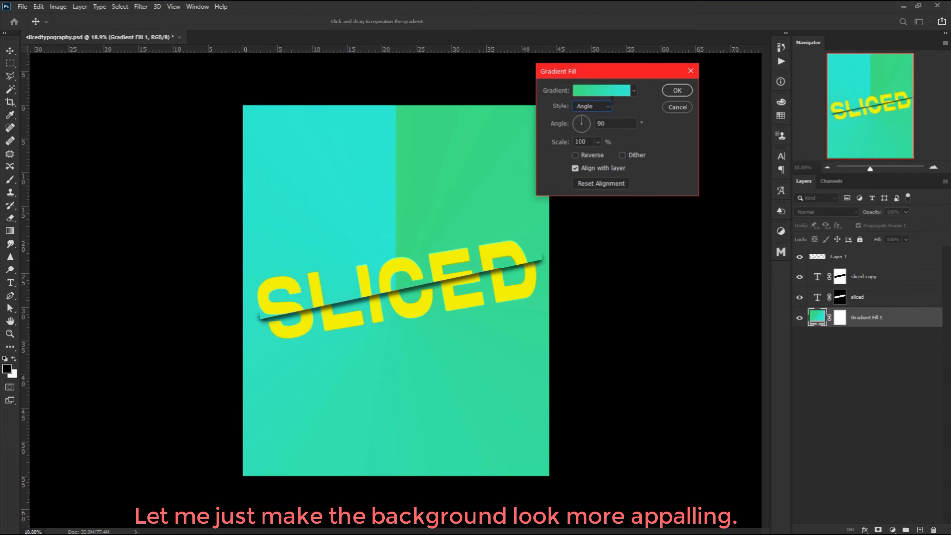
Apply a purple-pink preset in the Gradient Editor and confirm the background gradient
left_click(601, 90)
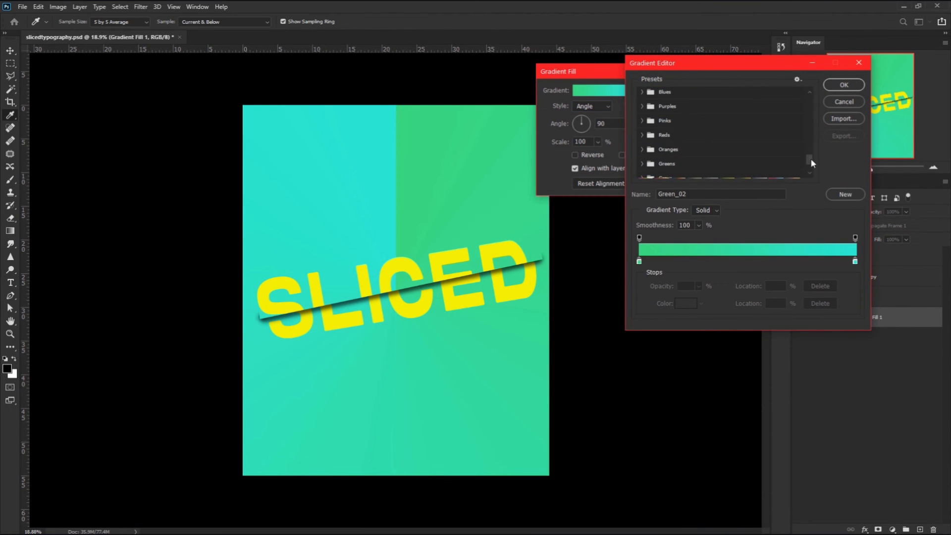
left_click(843, 84)
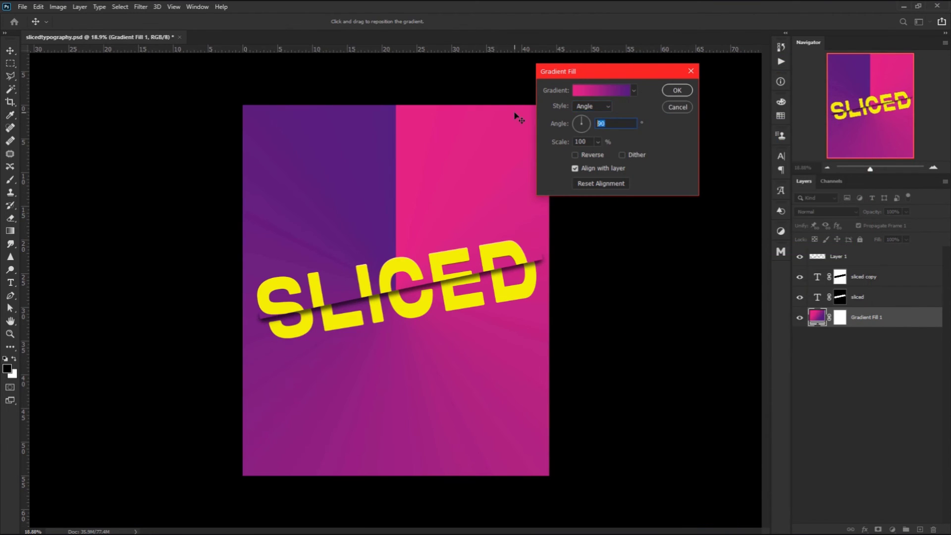
left_click(675, 89)
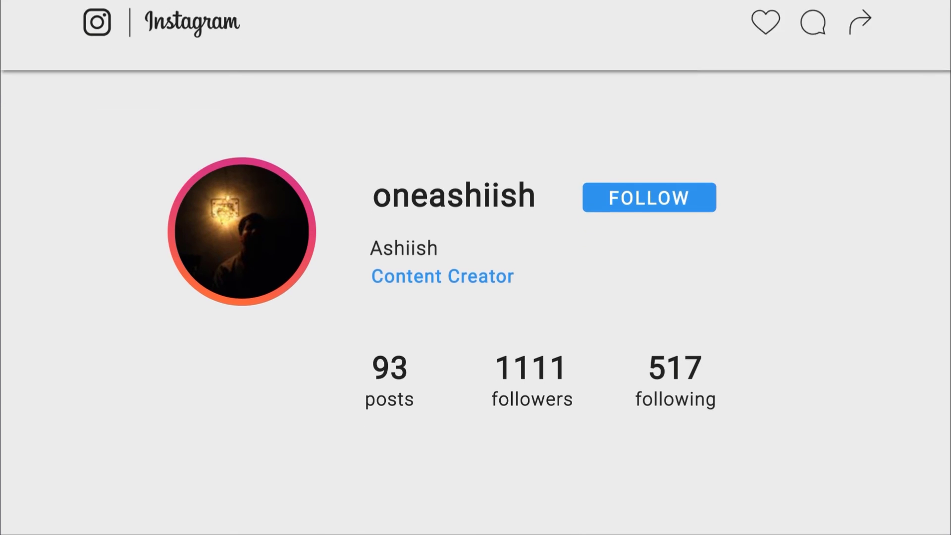
scroll("down", 3)
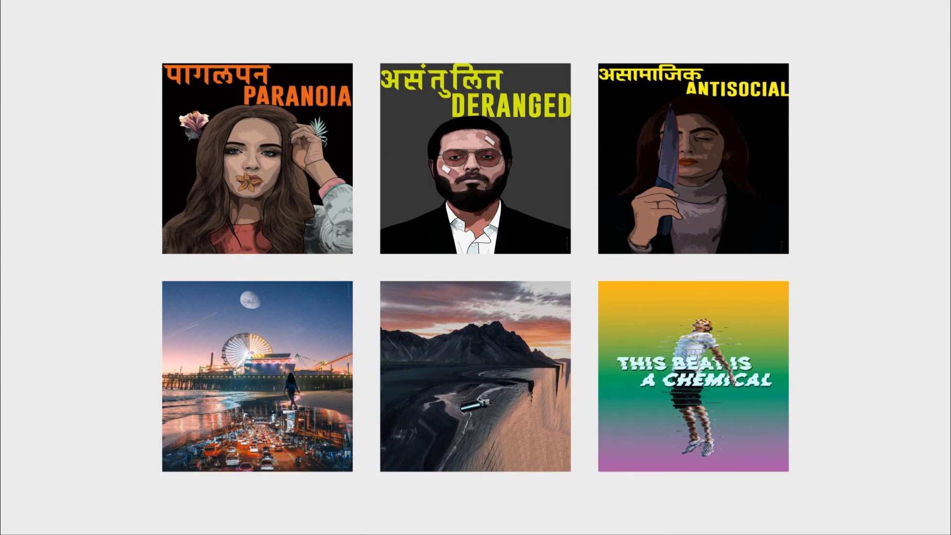